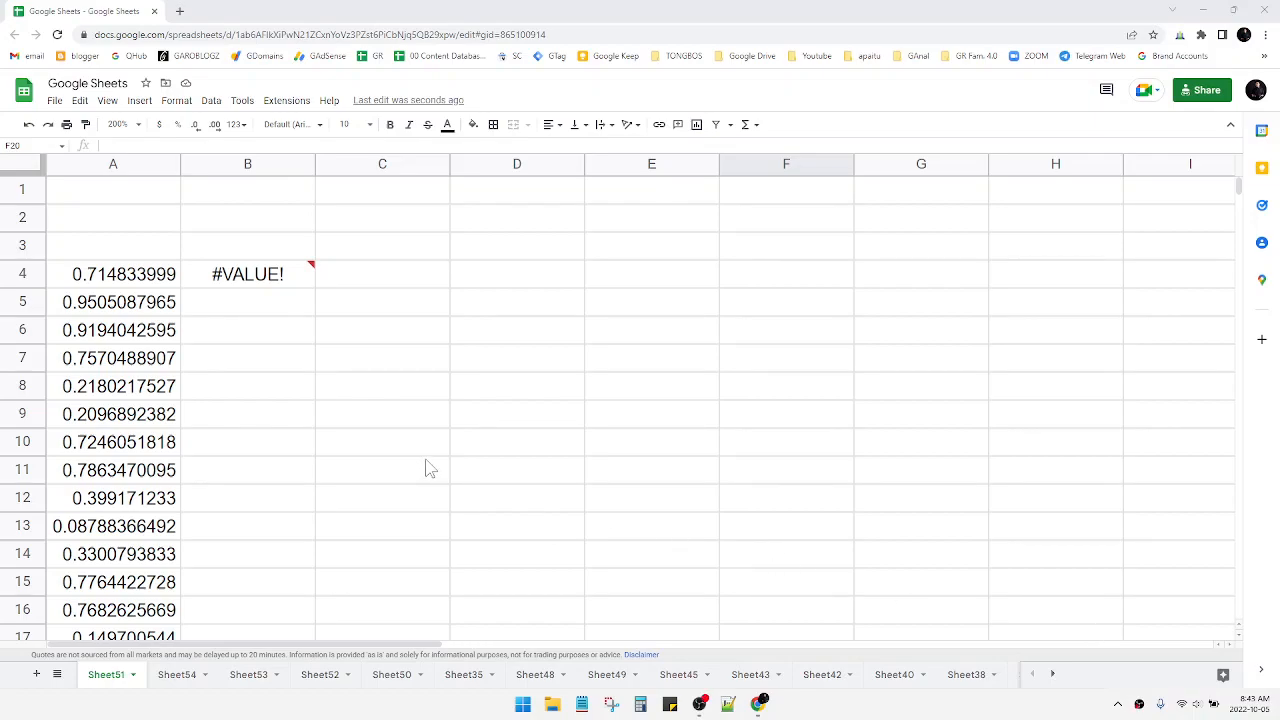
- Inspect the #VALUE! result in B4 and reopen its REGEXMATCH formula for editing
left_click(382, 386)
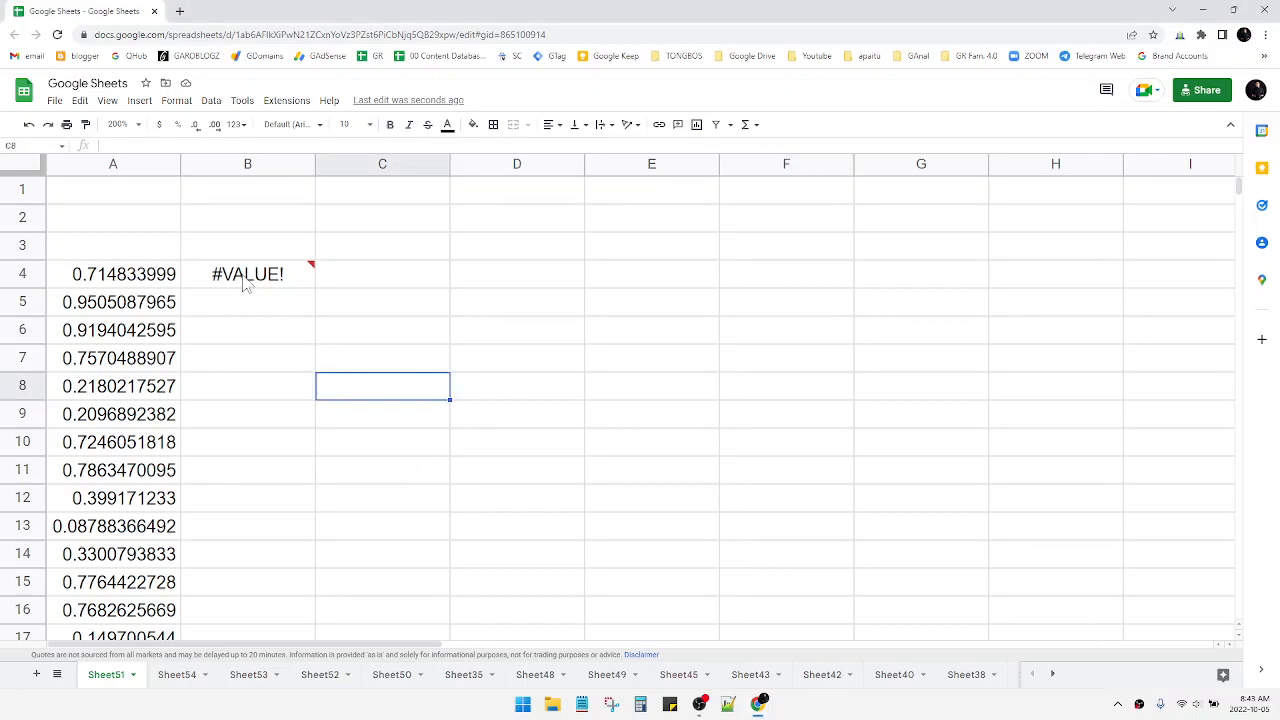
left_click(248, 274)
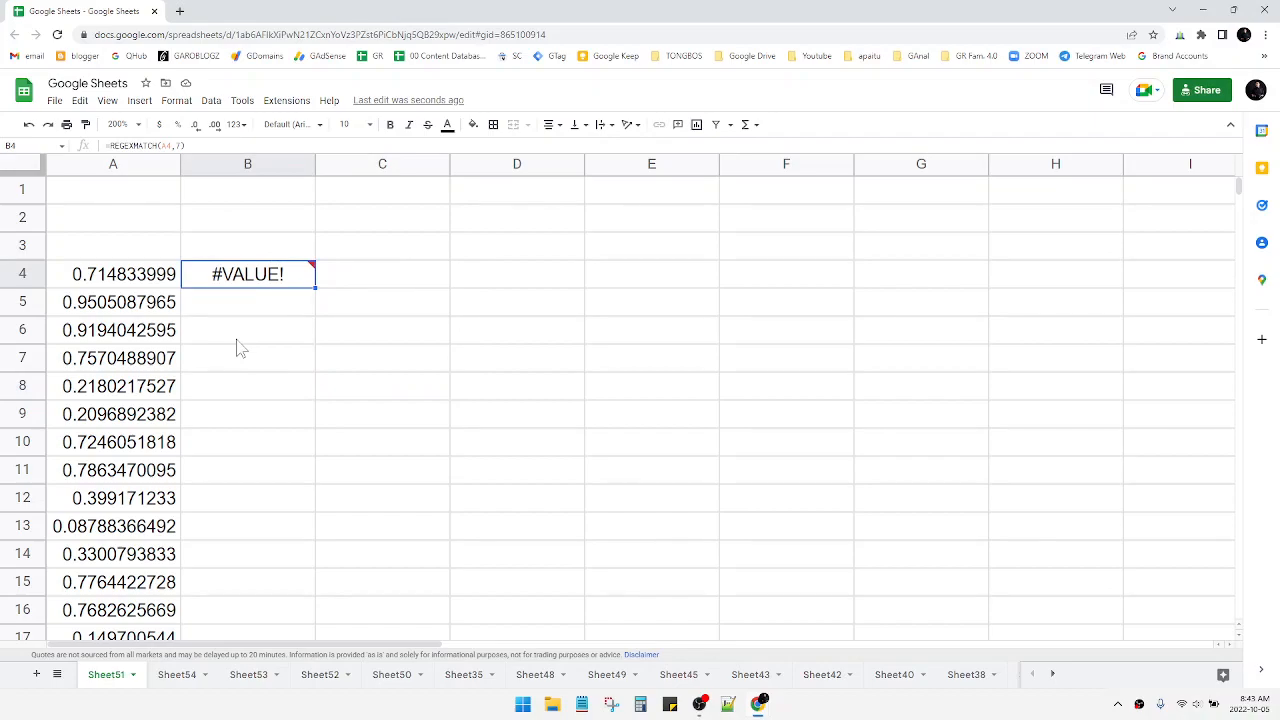
mouse_move(250, 312)
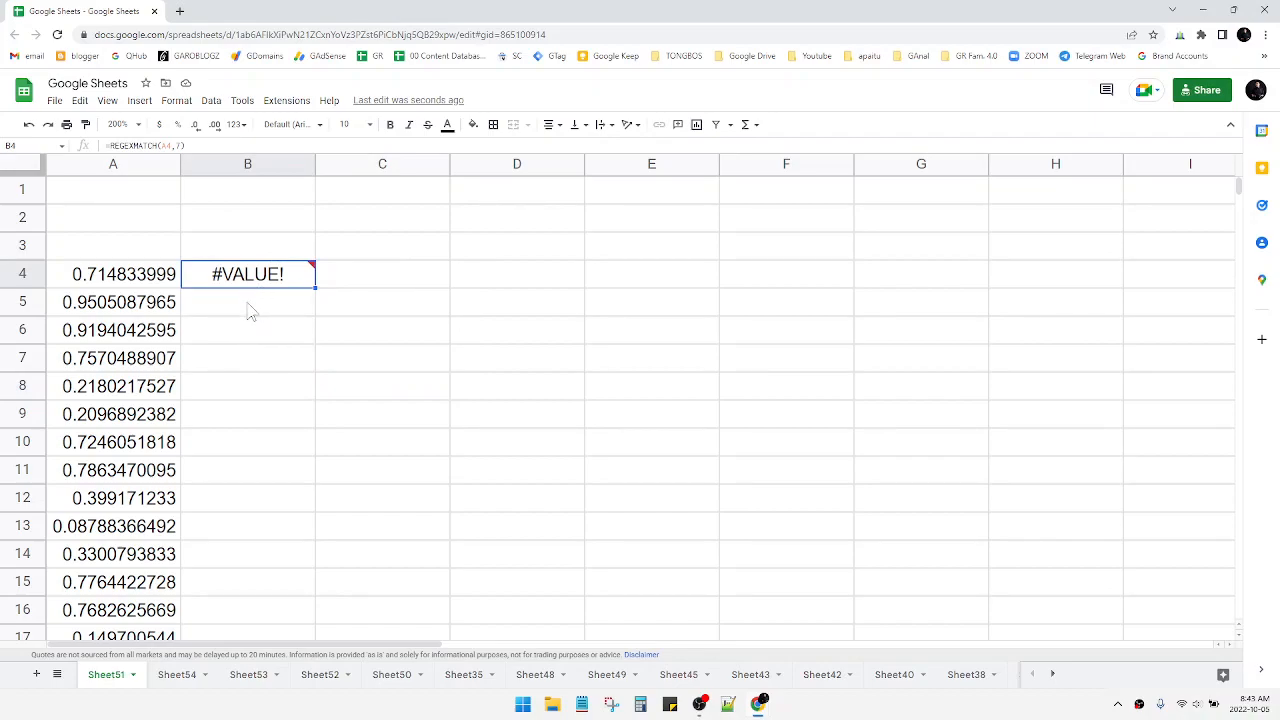
left_click(248, 302)
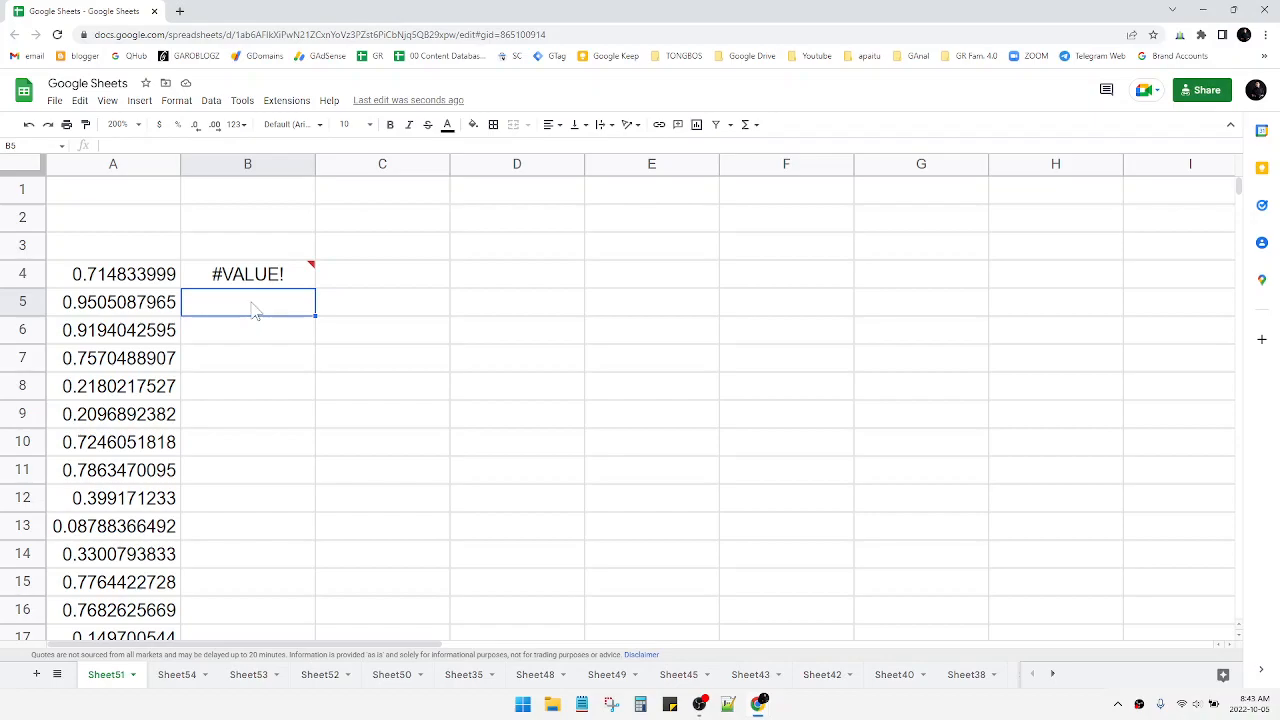
mouse_move(280, 274)
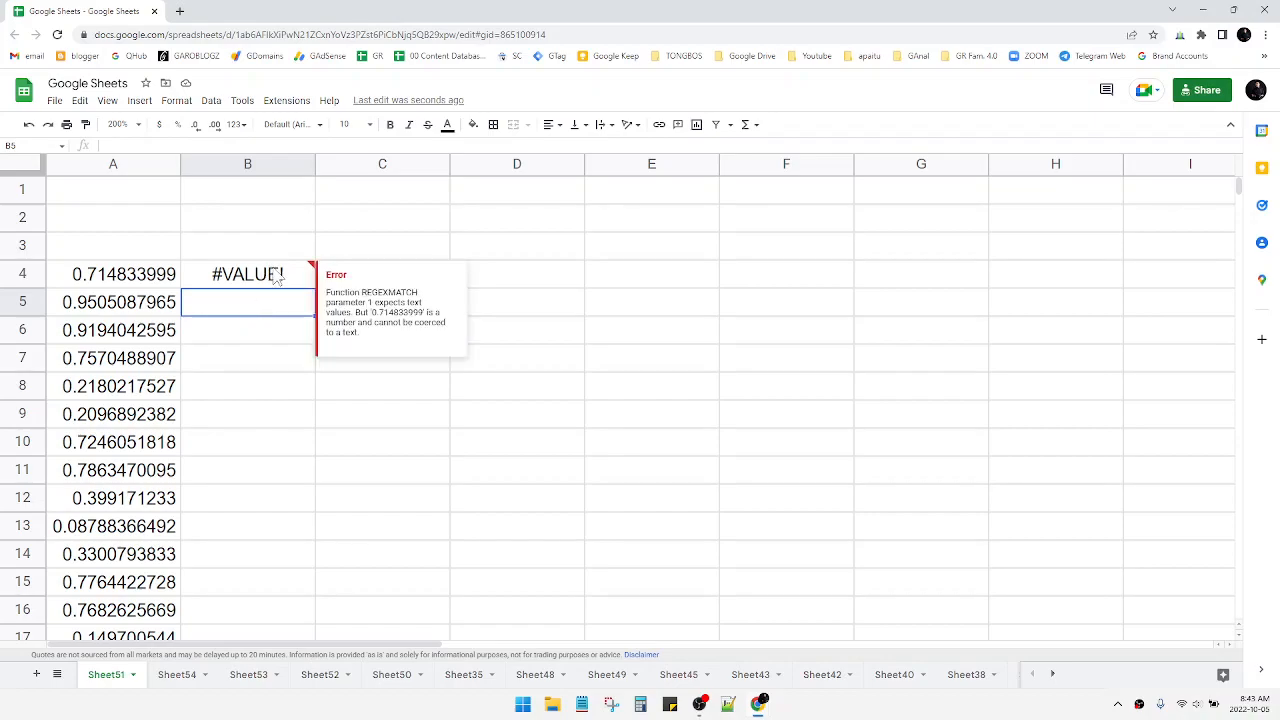
left_click(382, 244)
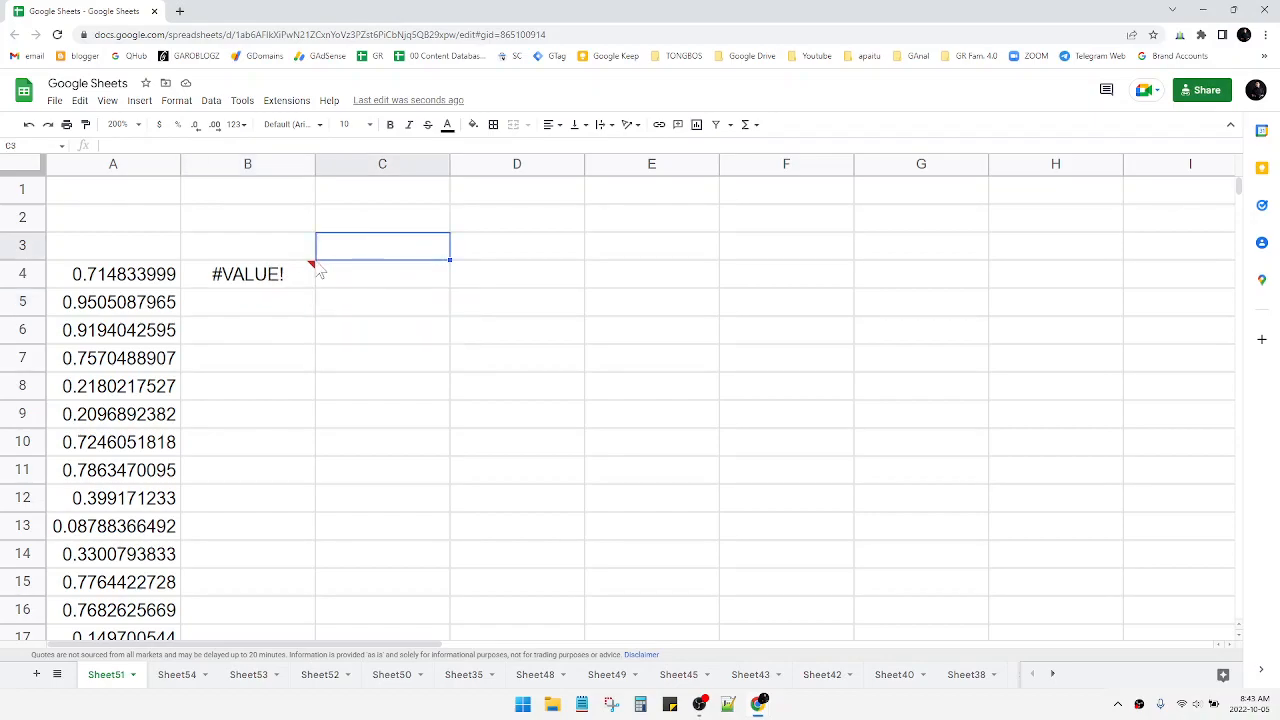
left_click(248, 274)
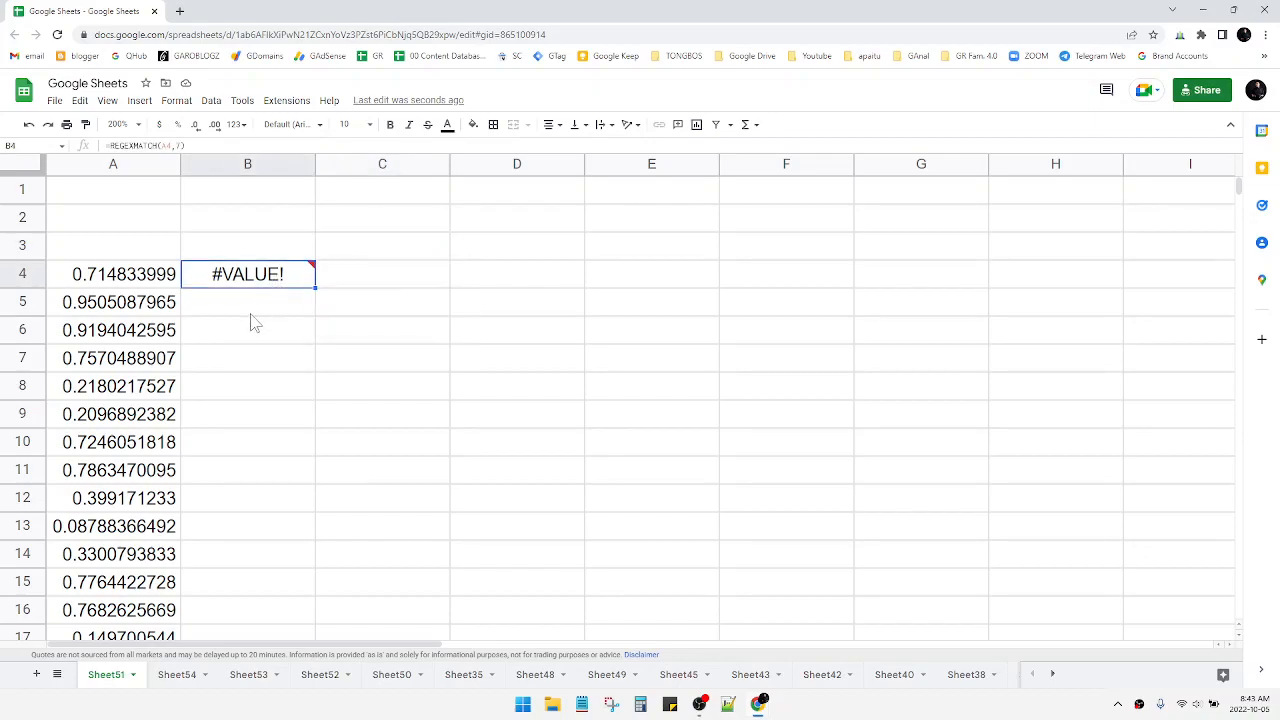
mouse_move(256, 308)
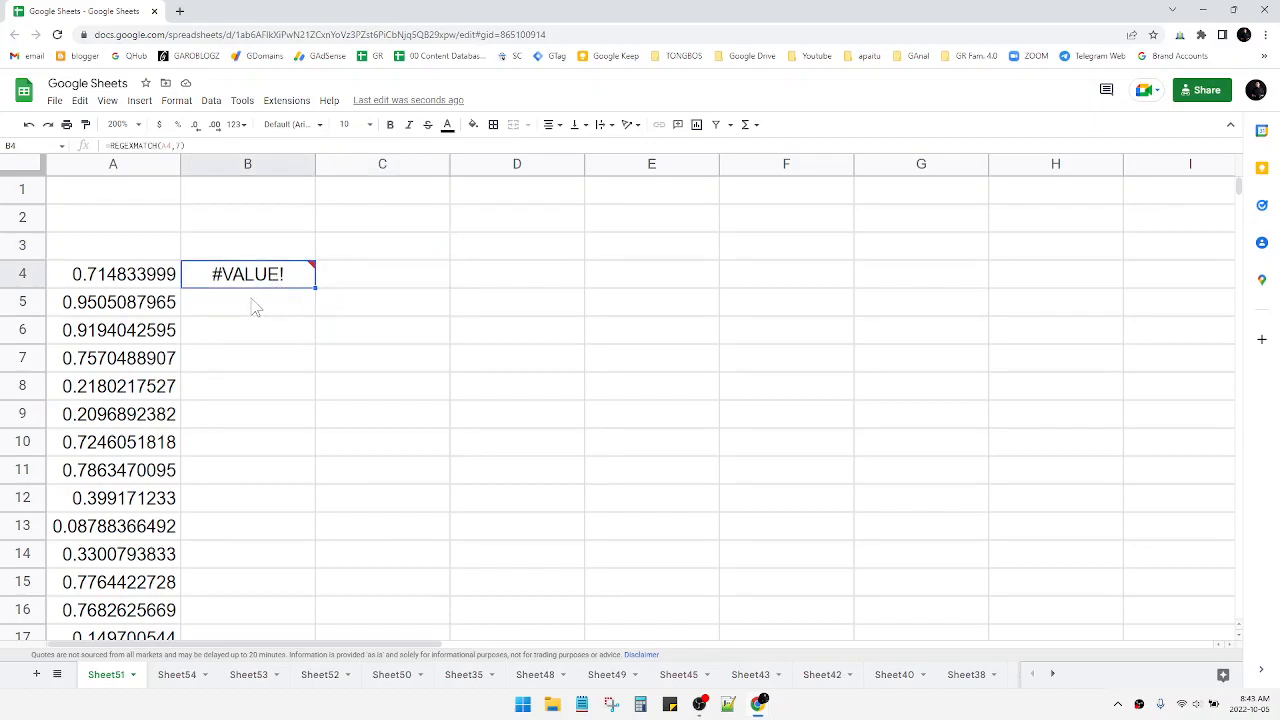
mouse_move(256, 288)
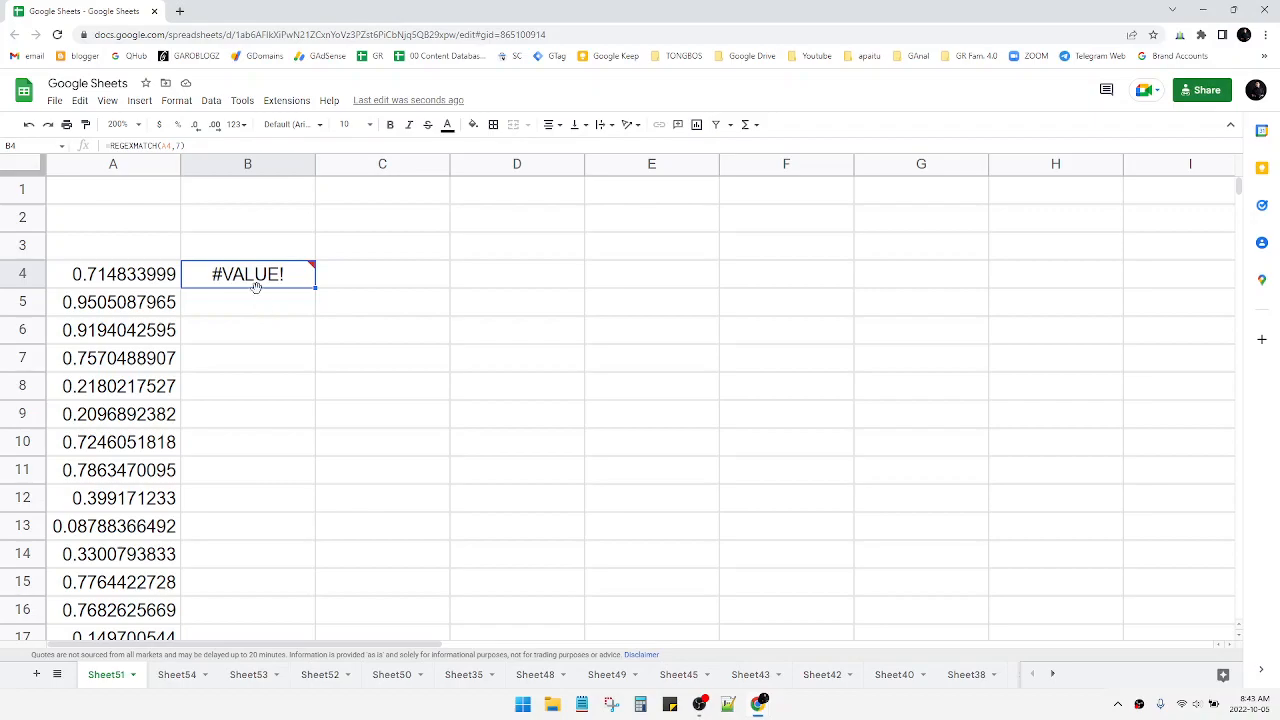
double_click(248, 272)
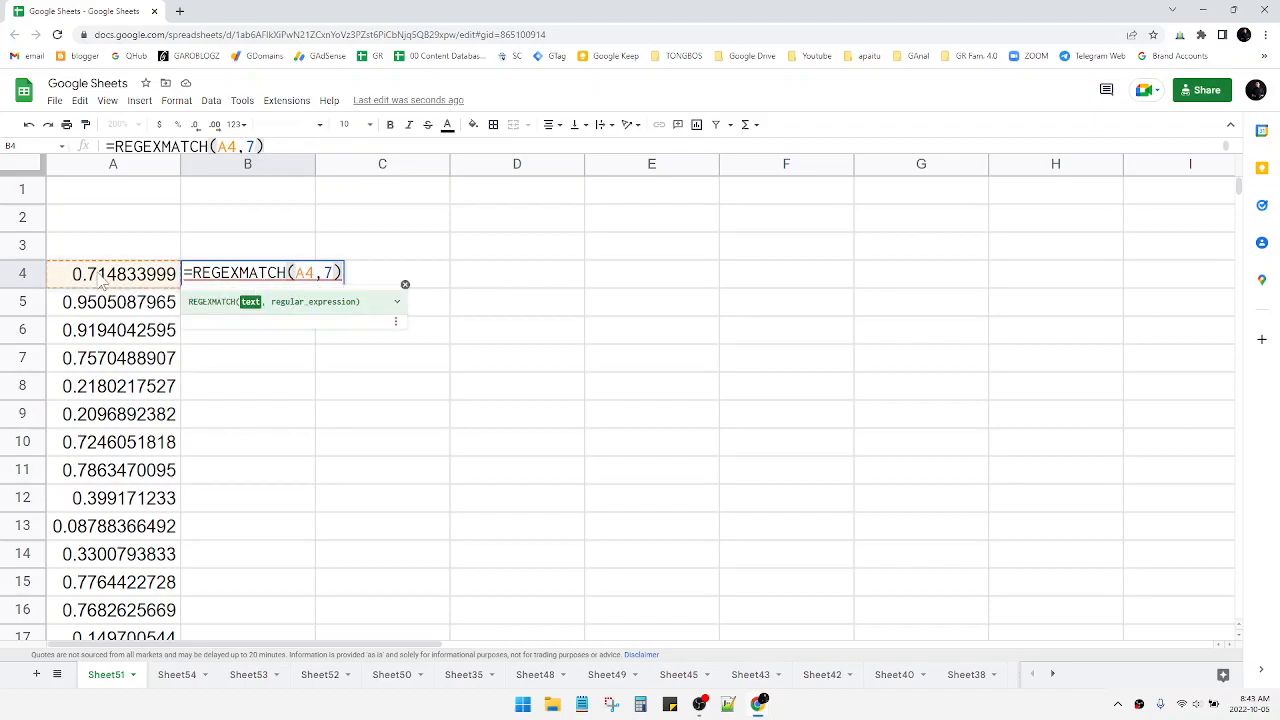
mouse_move(160, 290)
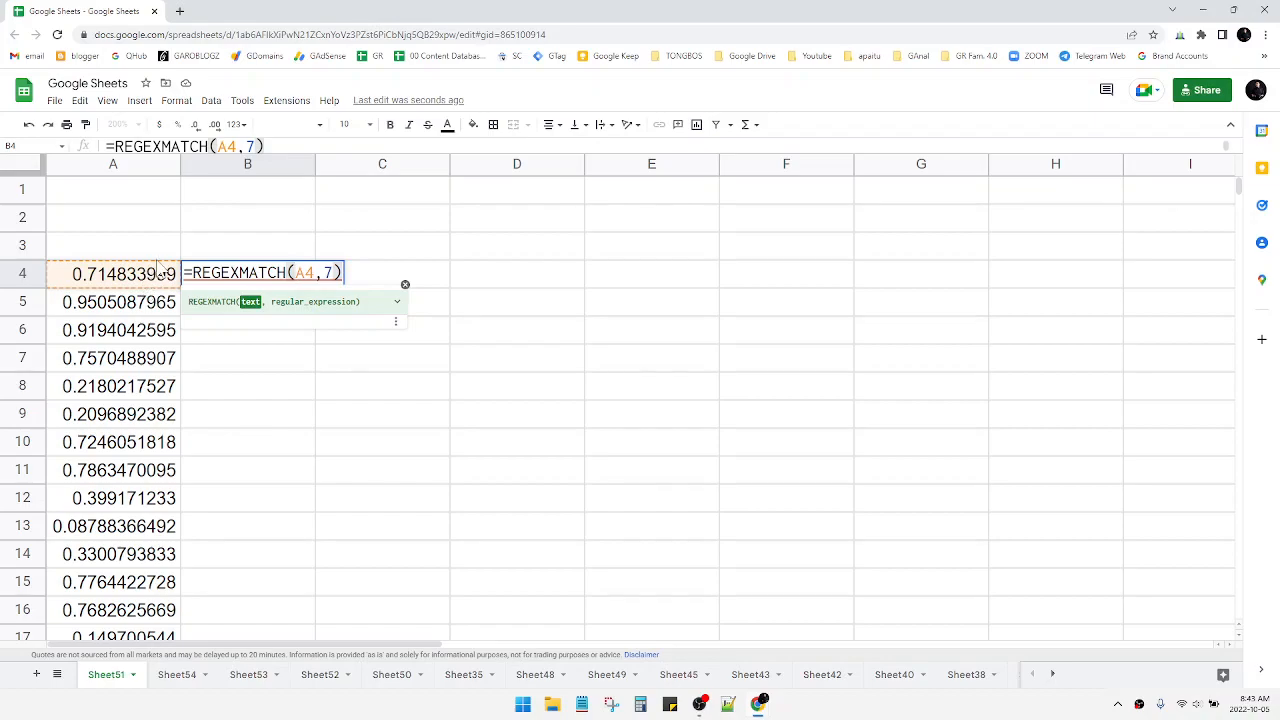
mouse_move(150, 280)
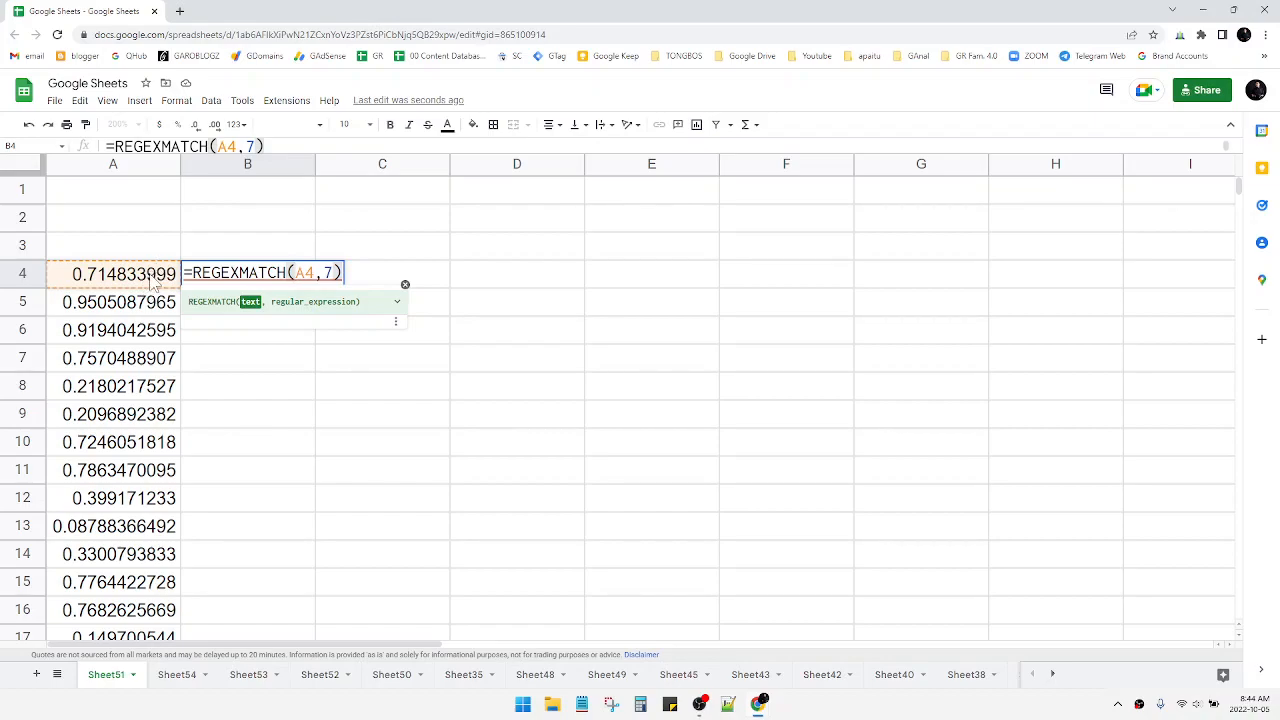
mouse_move(108, 276)
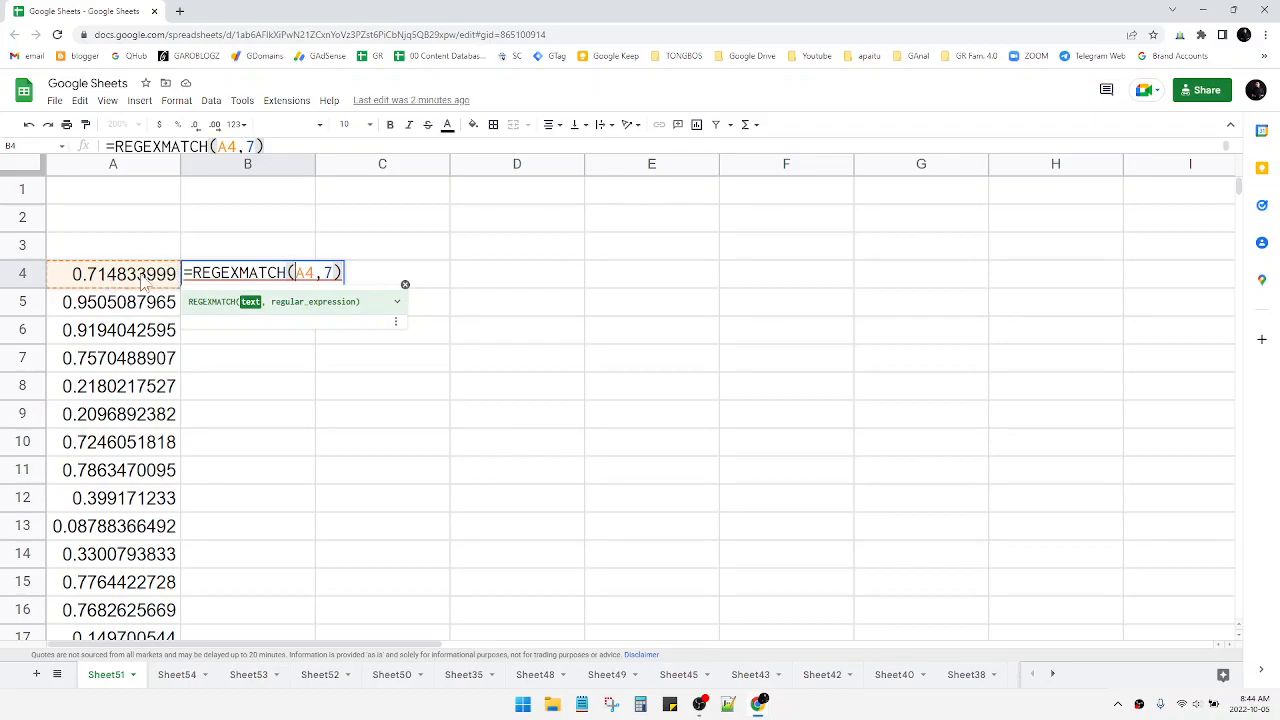
mouse_move(312, 308)
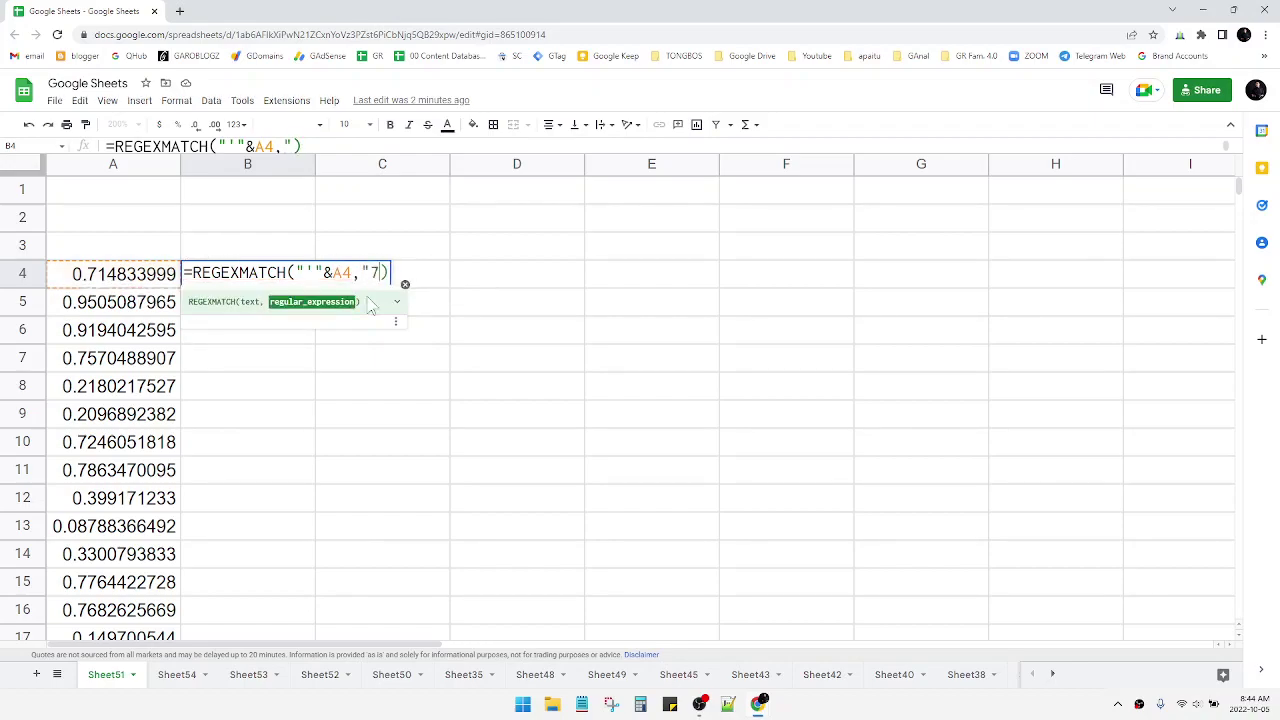
- Commit the corrected B4 formula, dismiss autofill, and fill it down through B15
key("Enter")
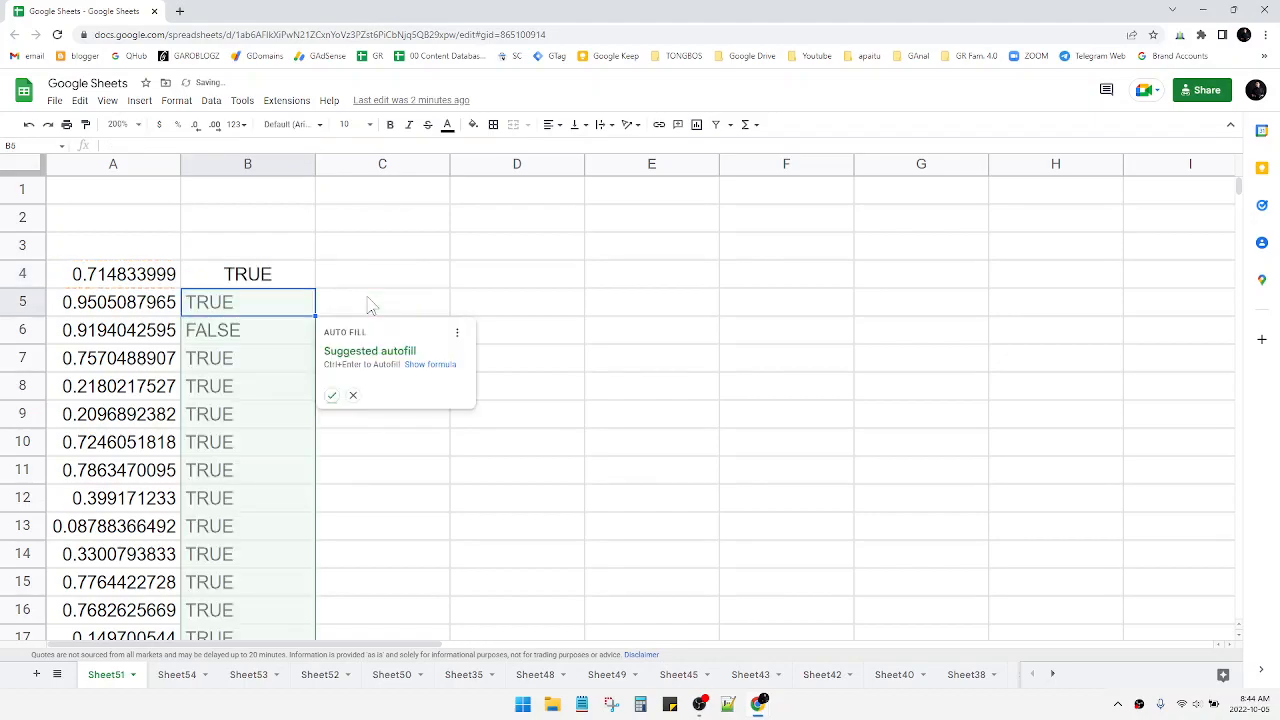
left_click(352, 396)
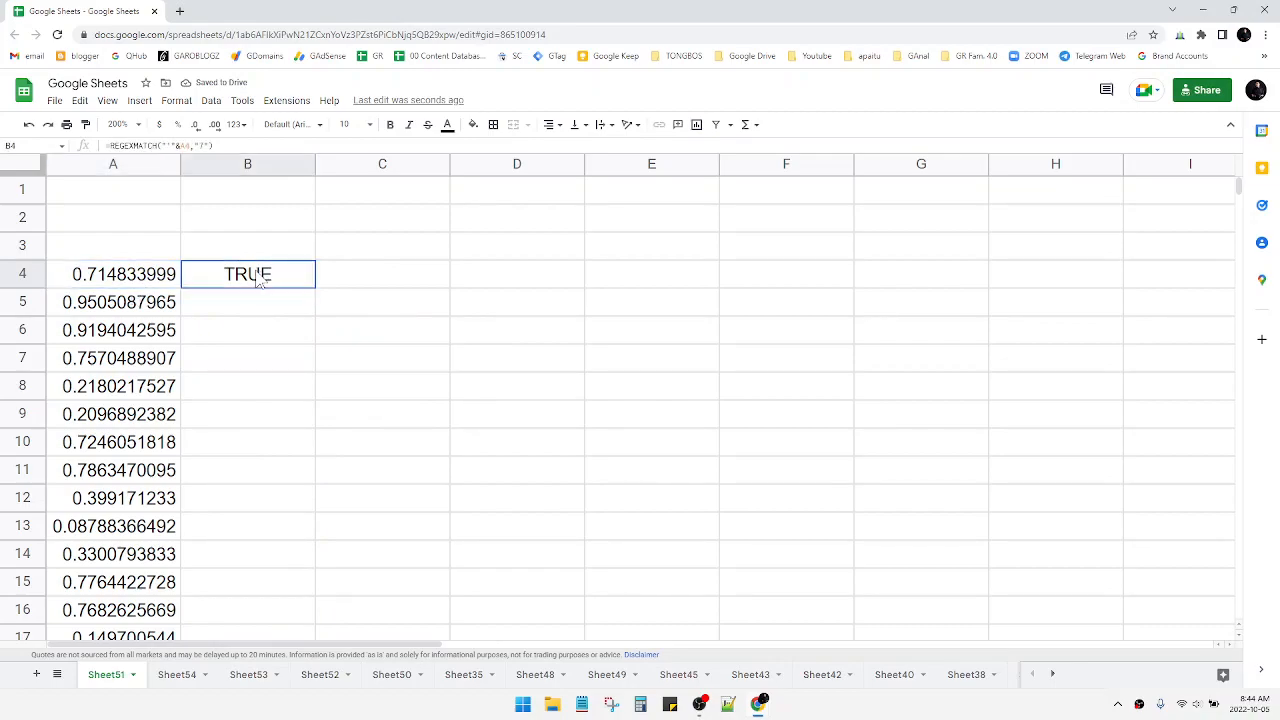
left_click(116, 272)
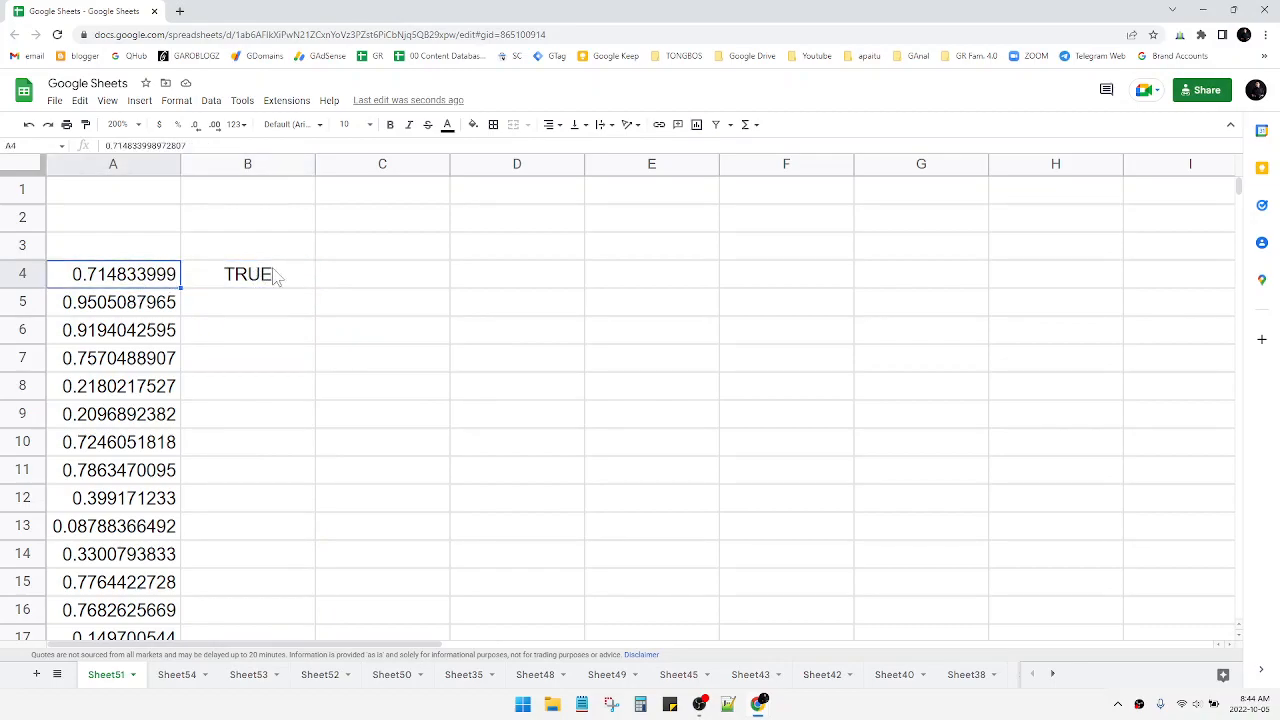
left_click(248, 274)
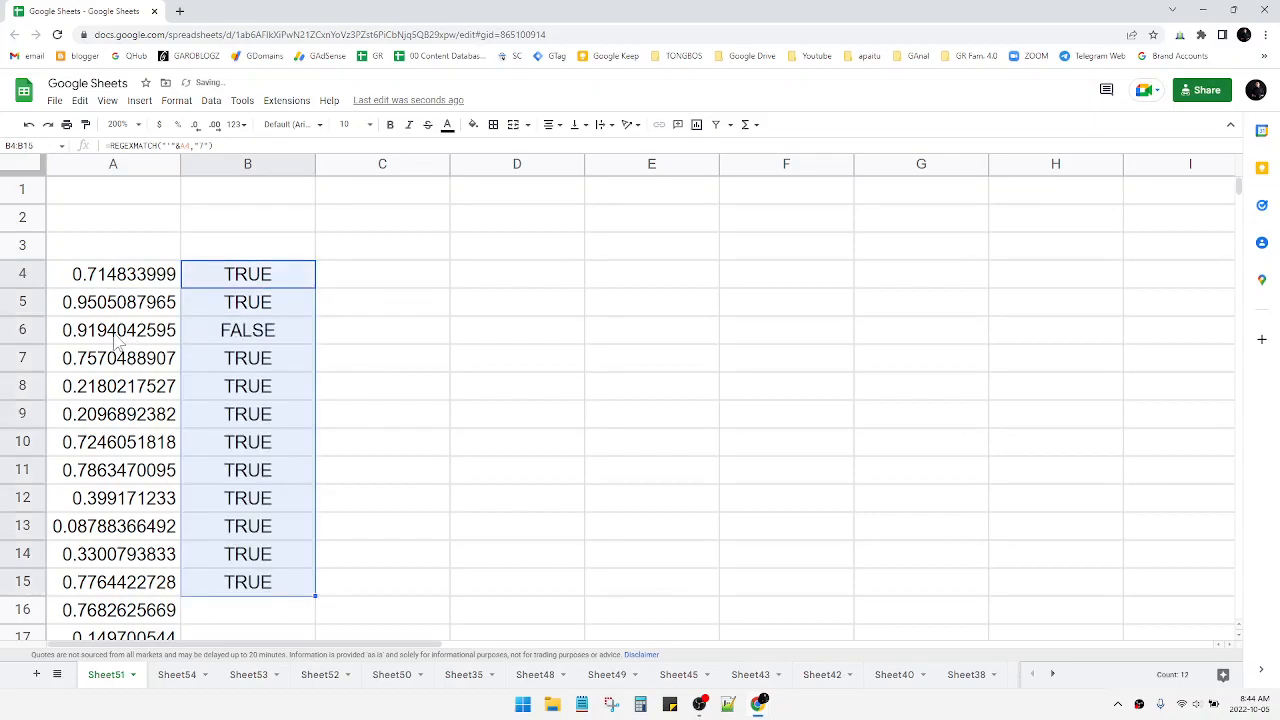
left_click(116, 330)
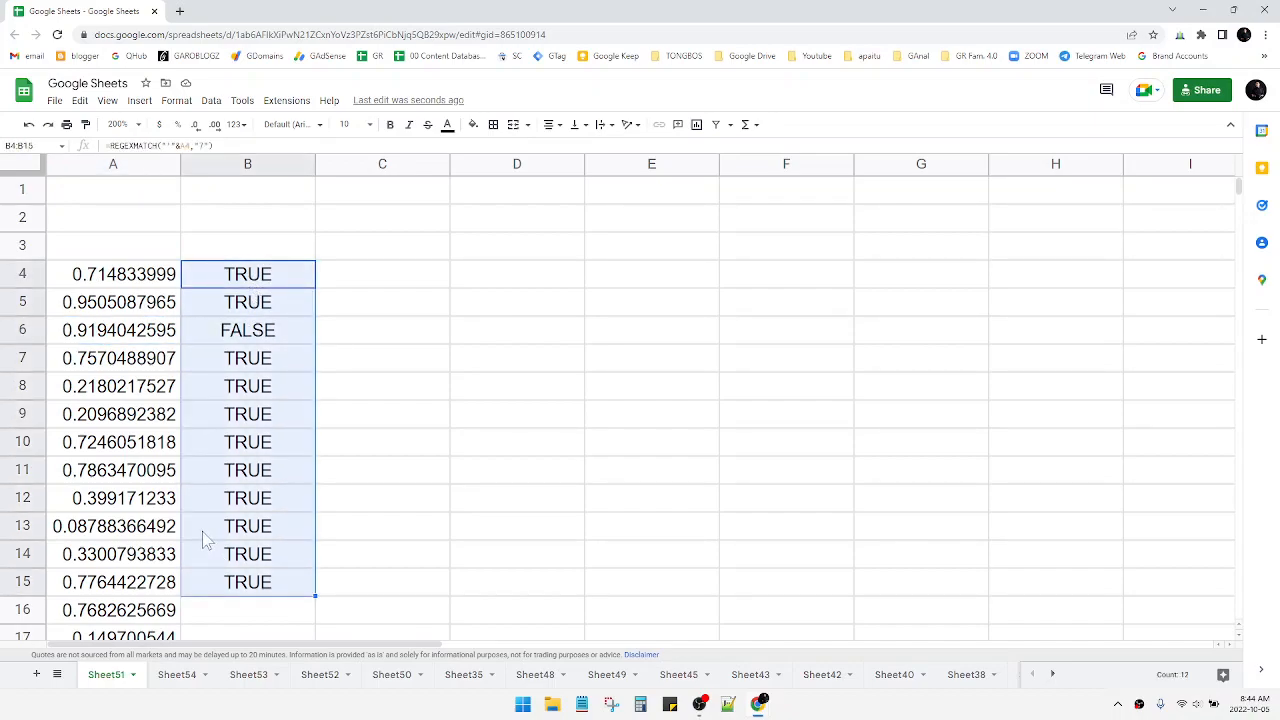
mouse_move(884, 492)
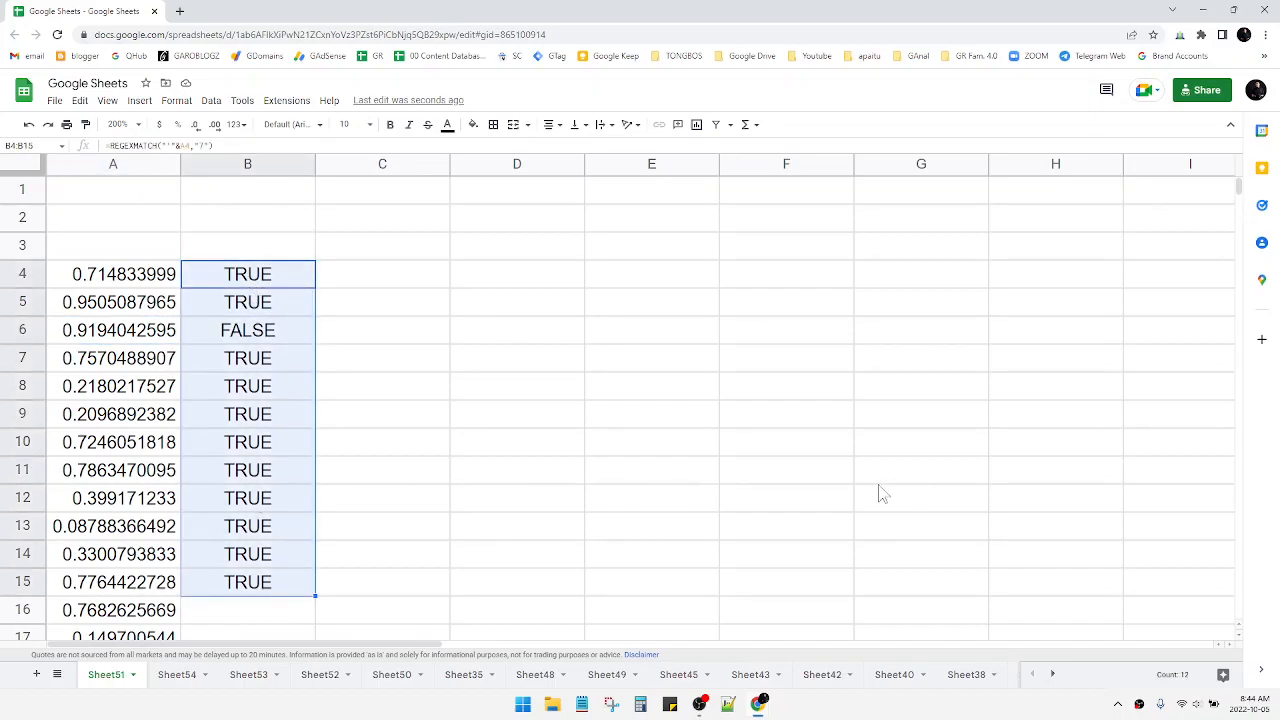
mouse_move(746, 536)
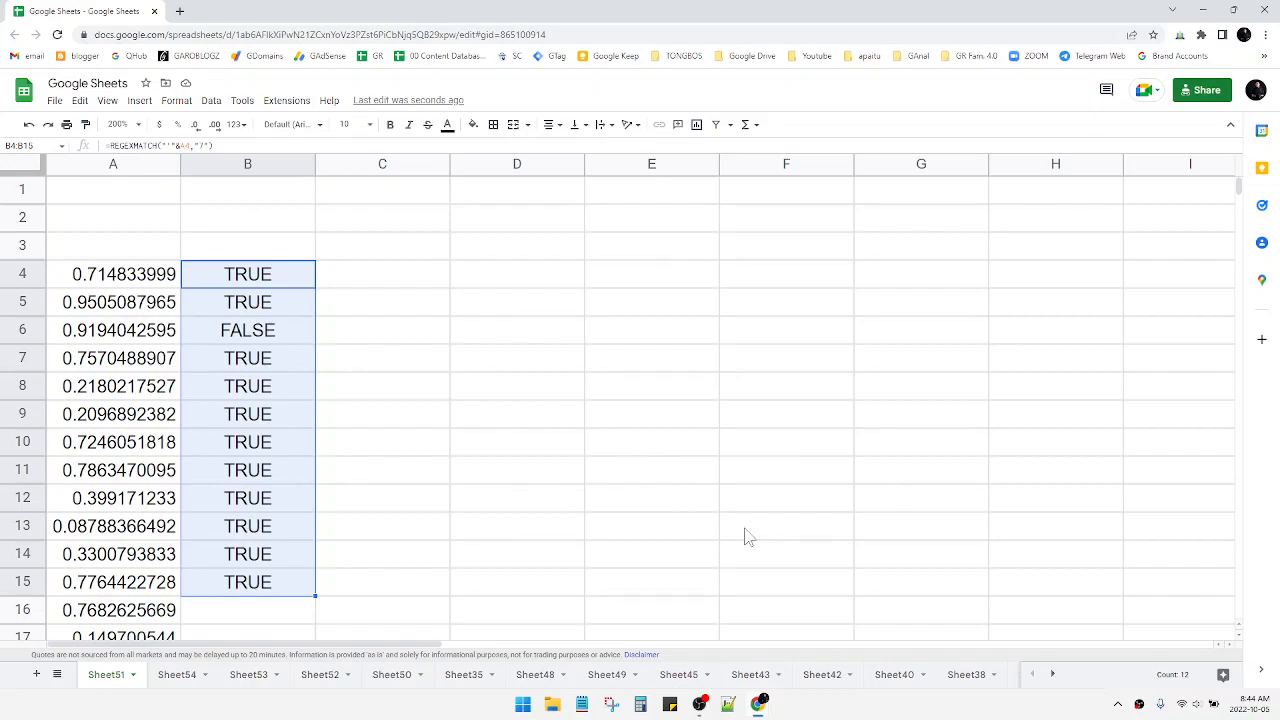
mouse_move(1142, 716)
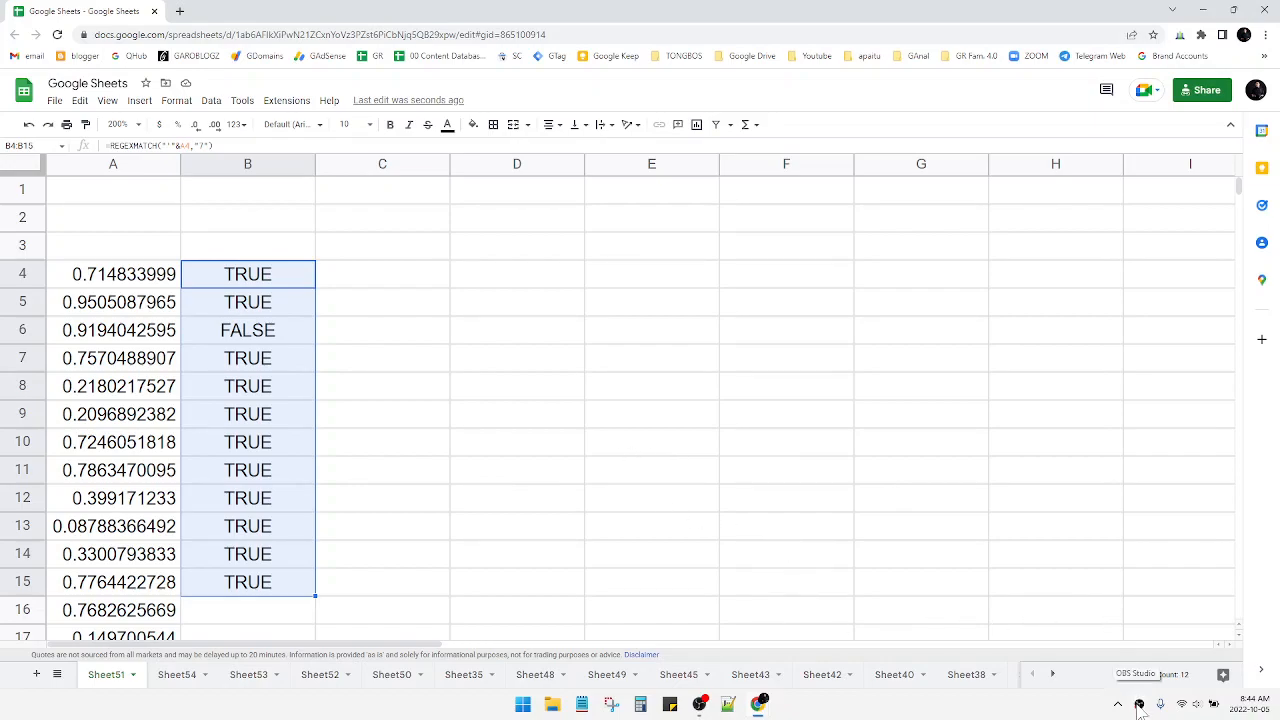